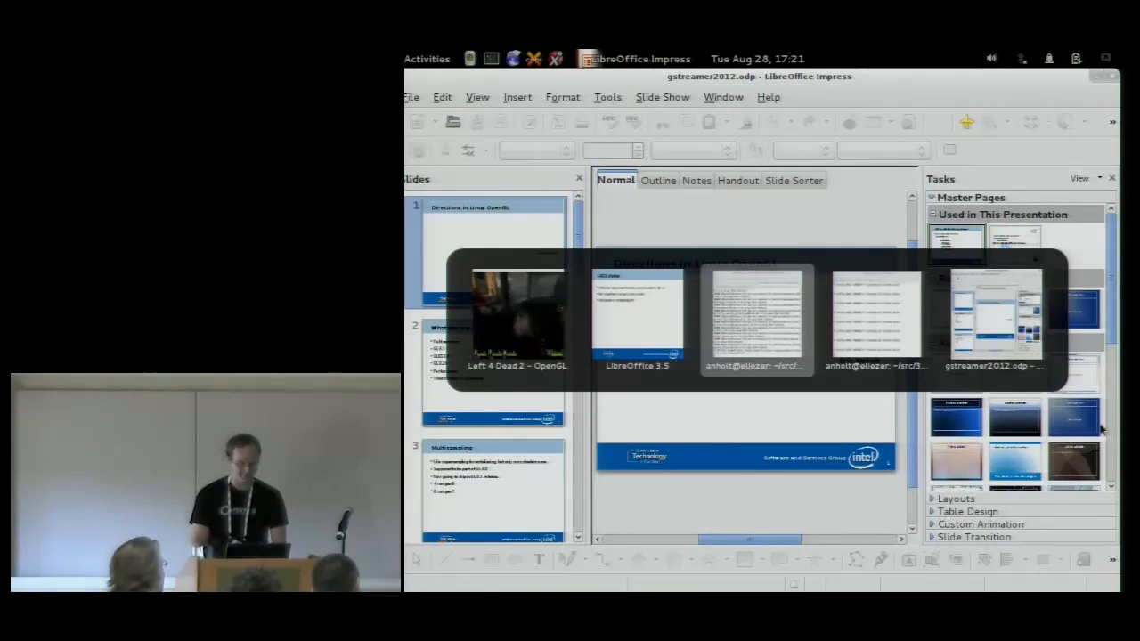
# - Switch from the Impress slides to the running Left 4 Dead 2 OpenGL window
pyautogui.click(517, 321)
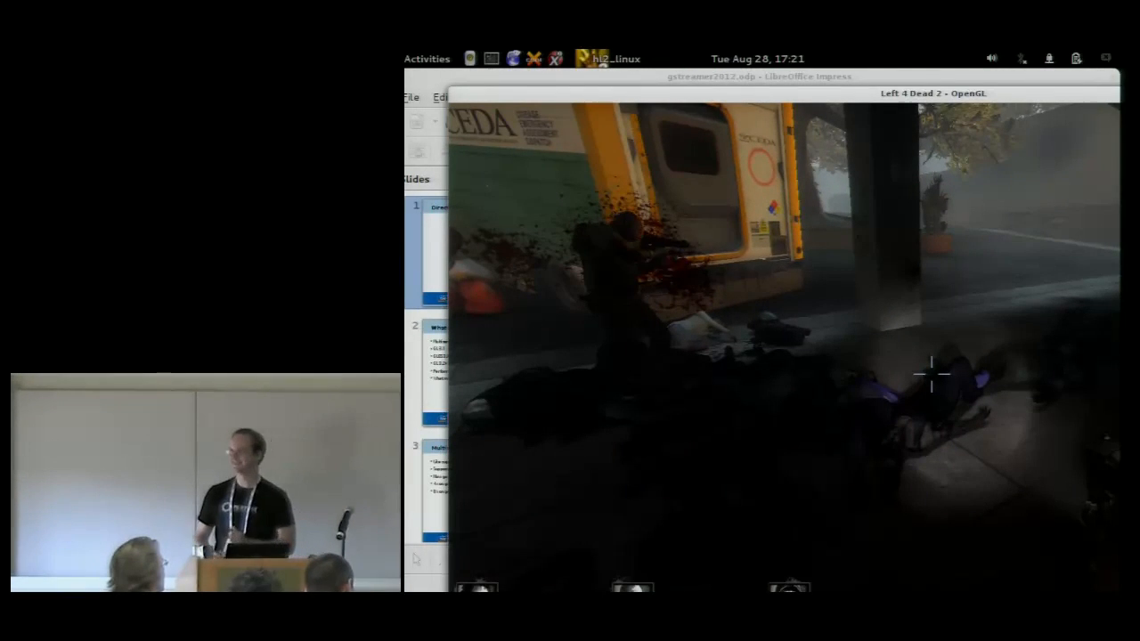